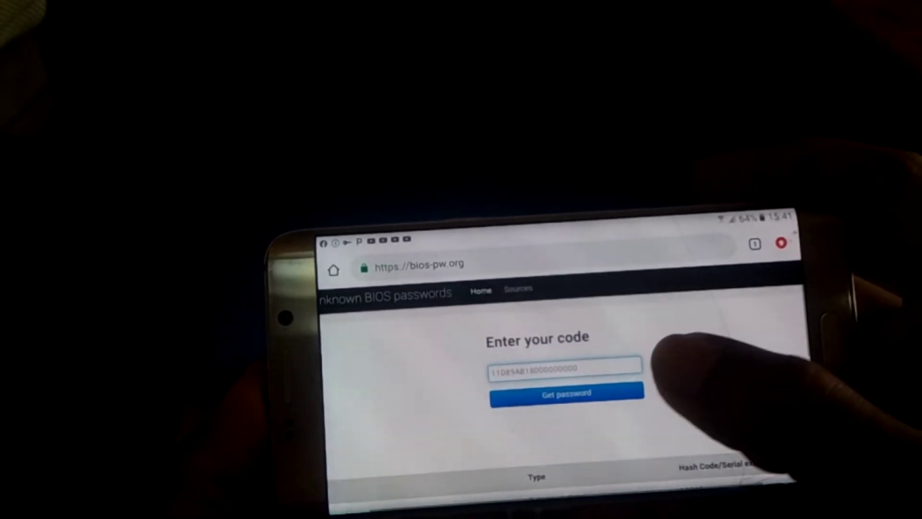
# Submit the entered hash code and review the suggested Samsung unlock code 6566.
pyautogui.click(566, 393)
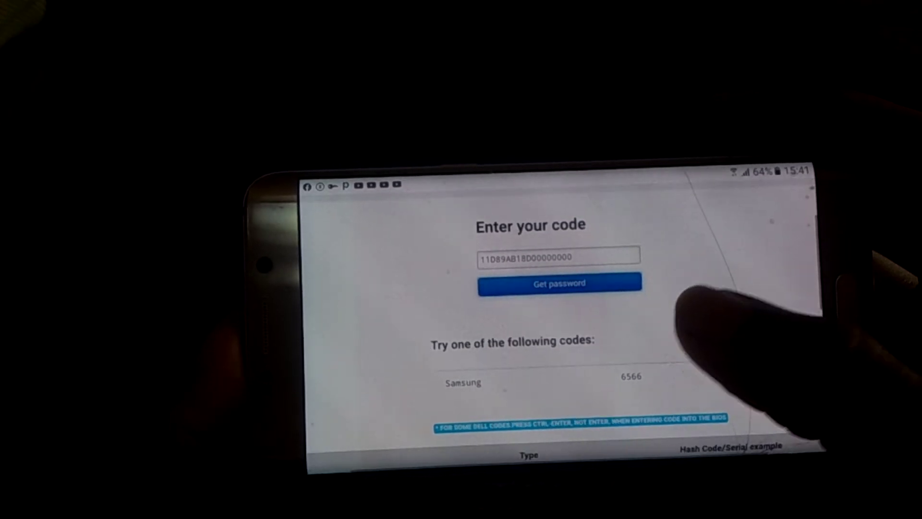
pyautogui.scroll(-3)
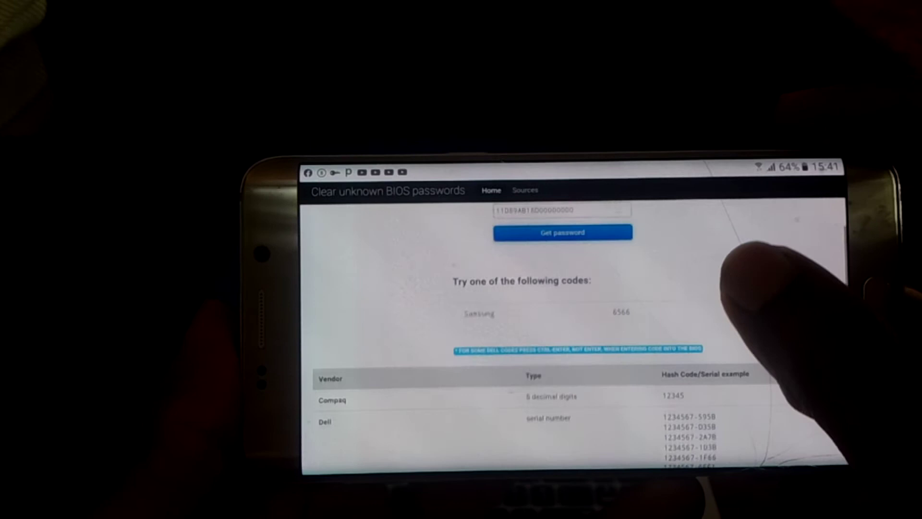
pyautogui.scroll(3)
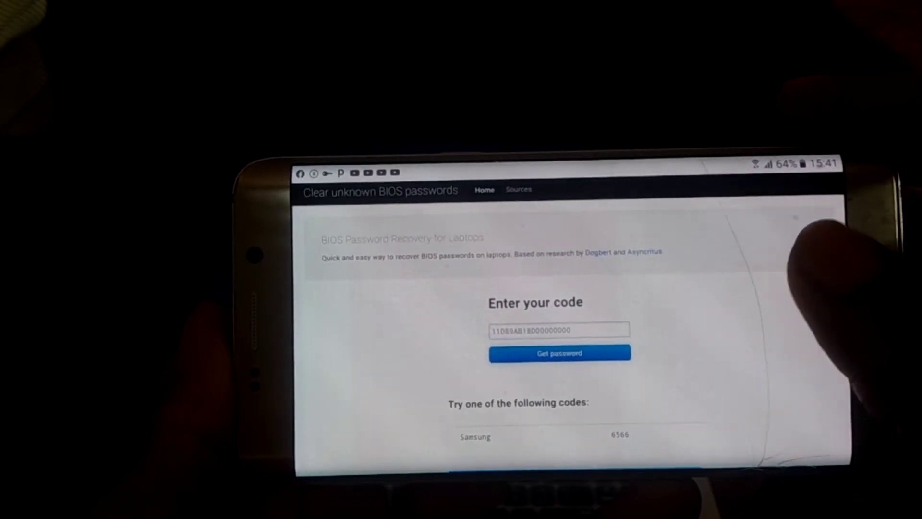